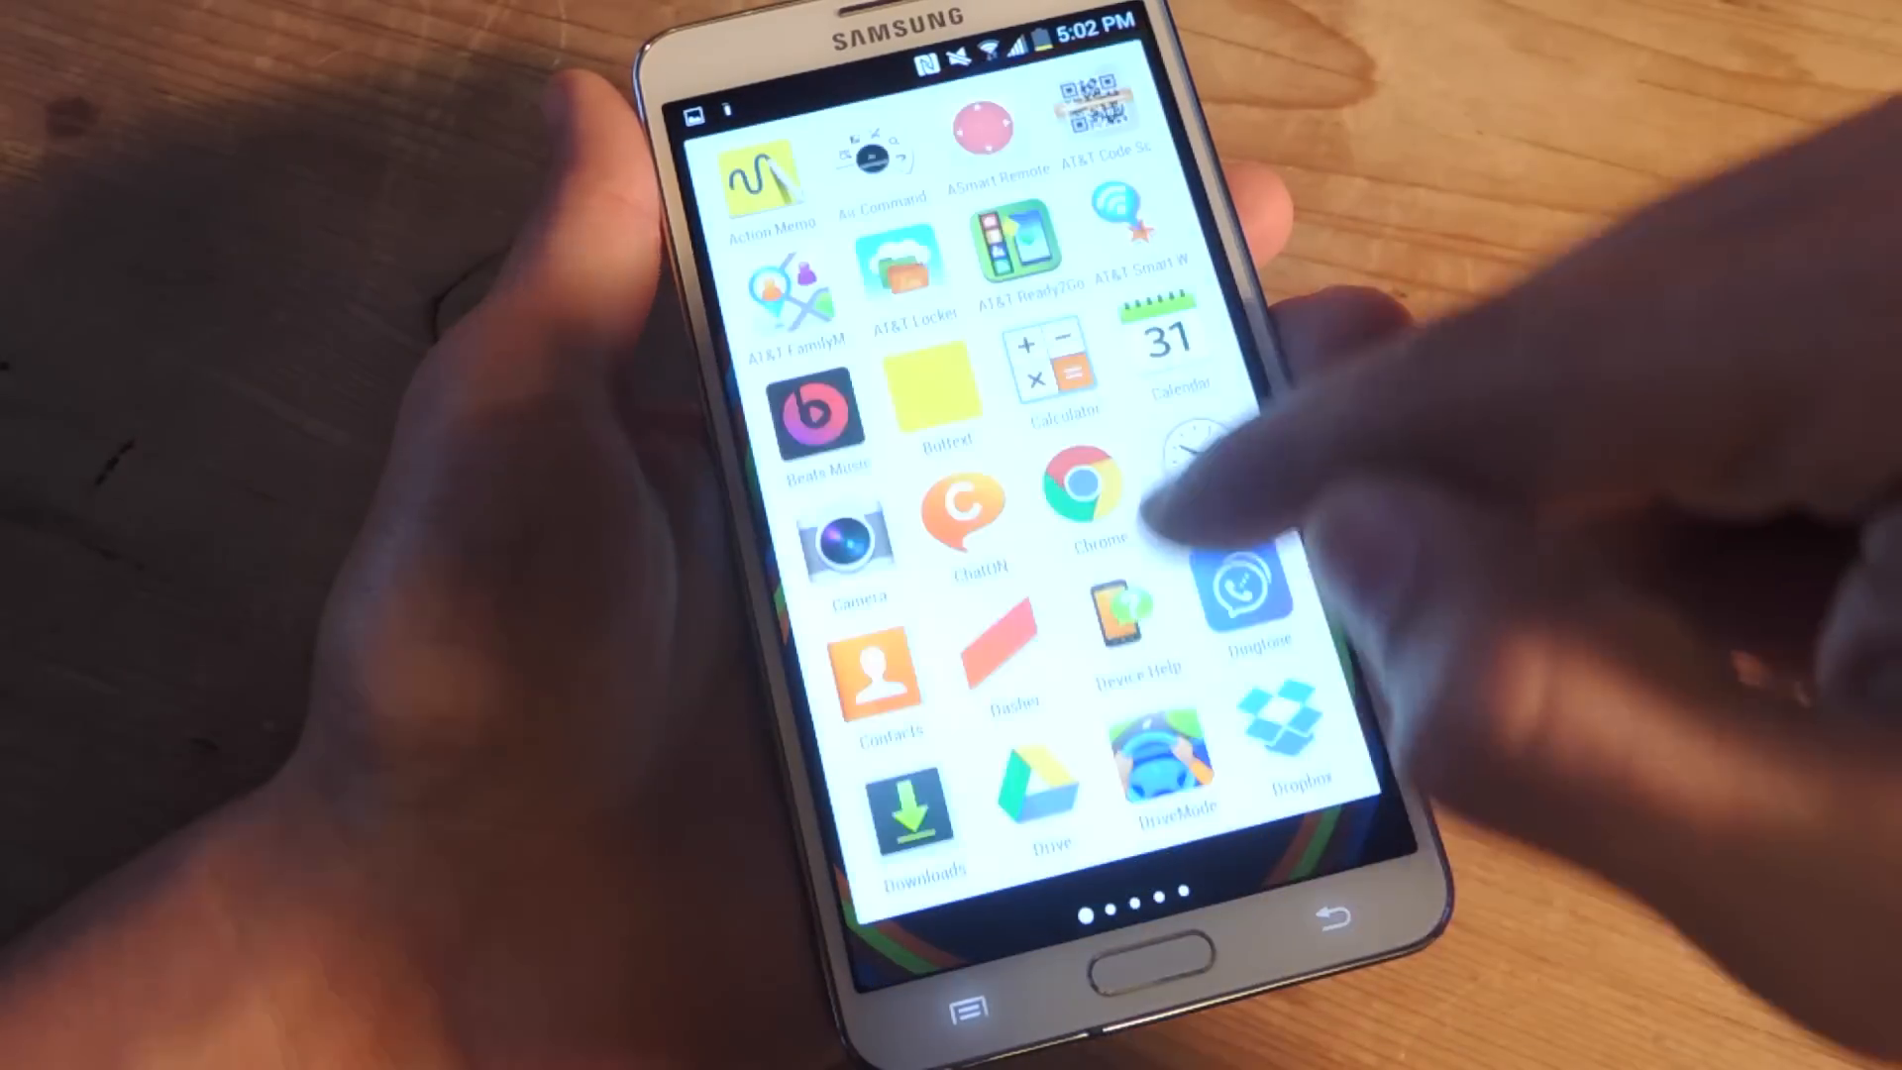
Search Xposed Installer's module downloads for OneHand Mode with the partial query 'eh'.
{"action": "scroll", "scroll_direction": "left", "scroll_amount": 3}
{"action": "type", "text": "on"}
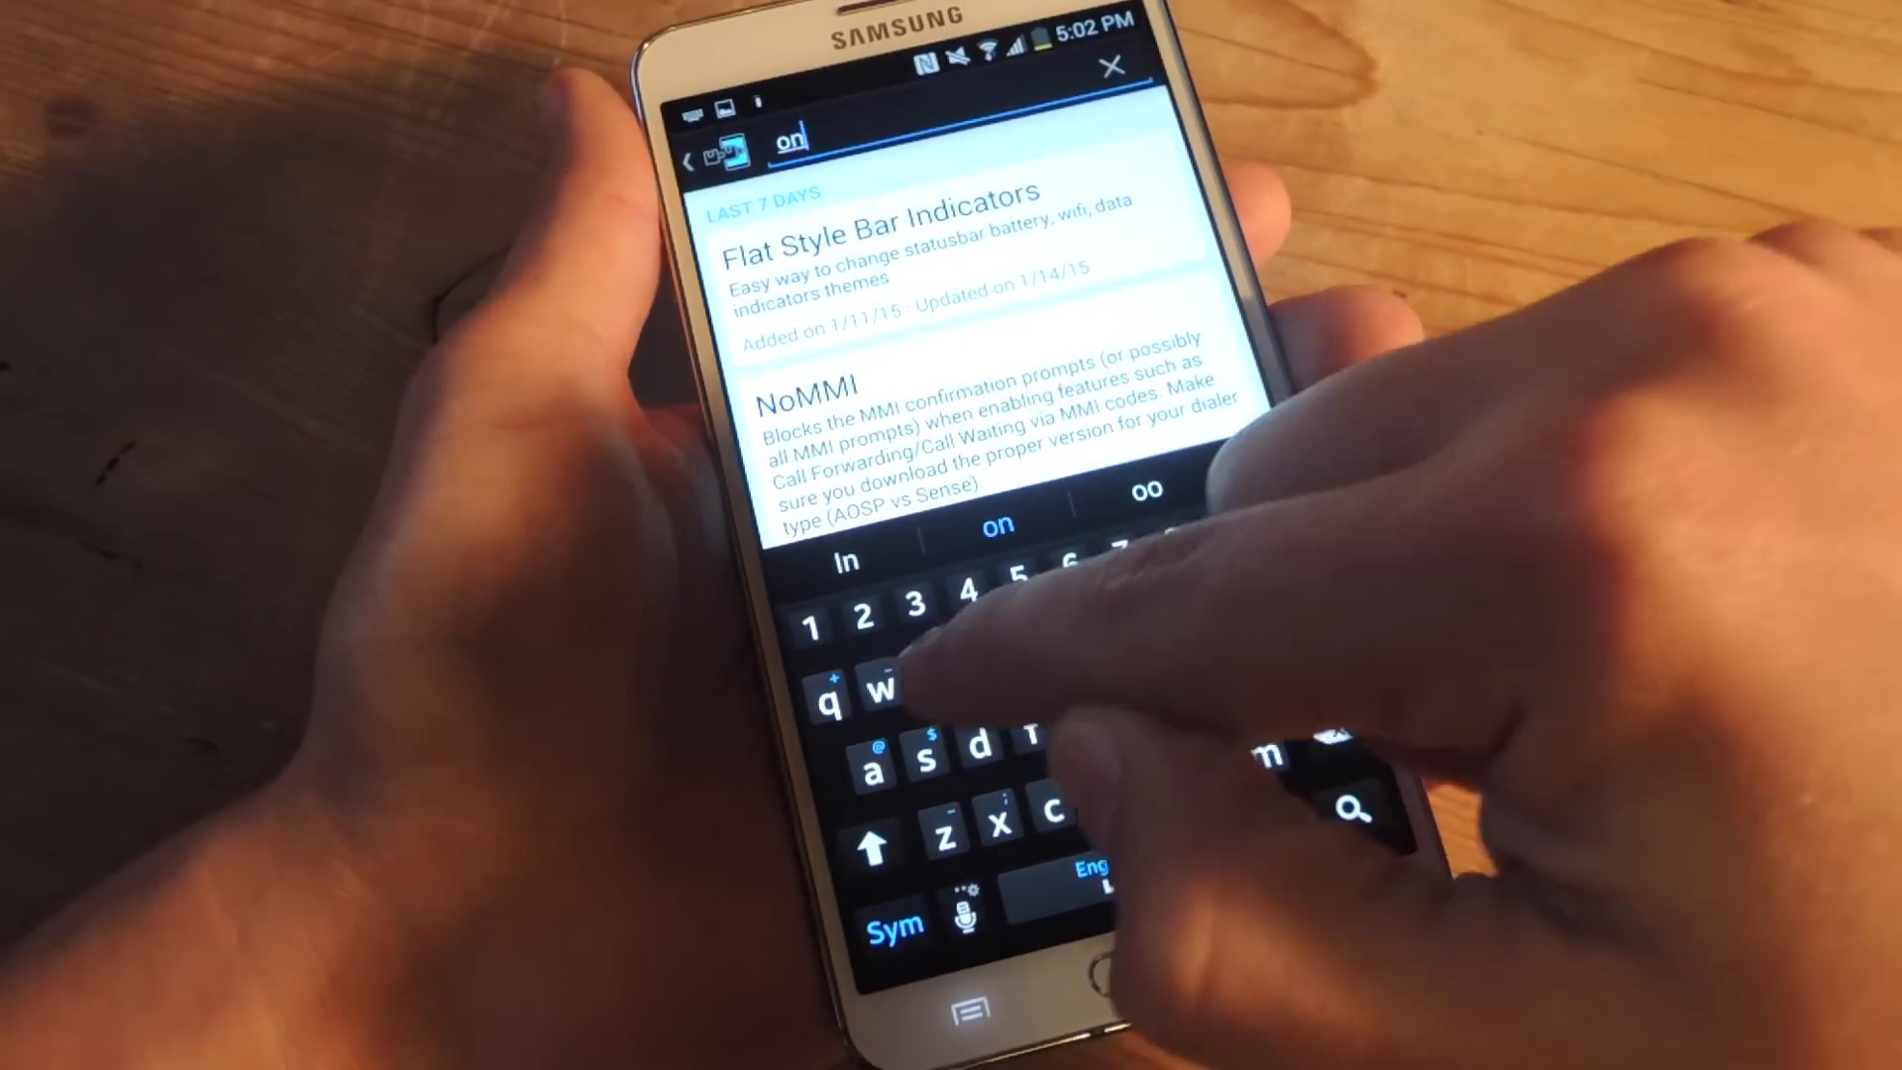
{"action": "type", "text": "eh"}
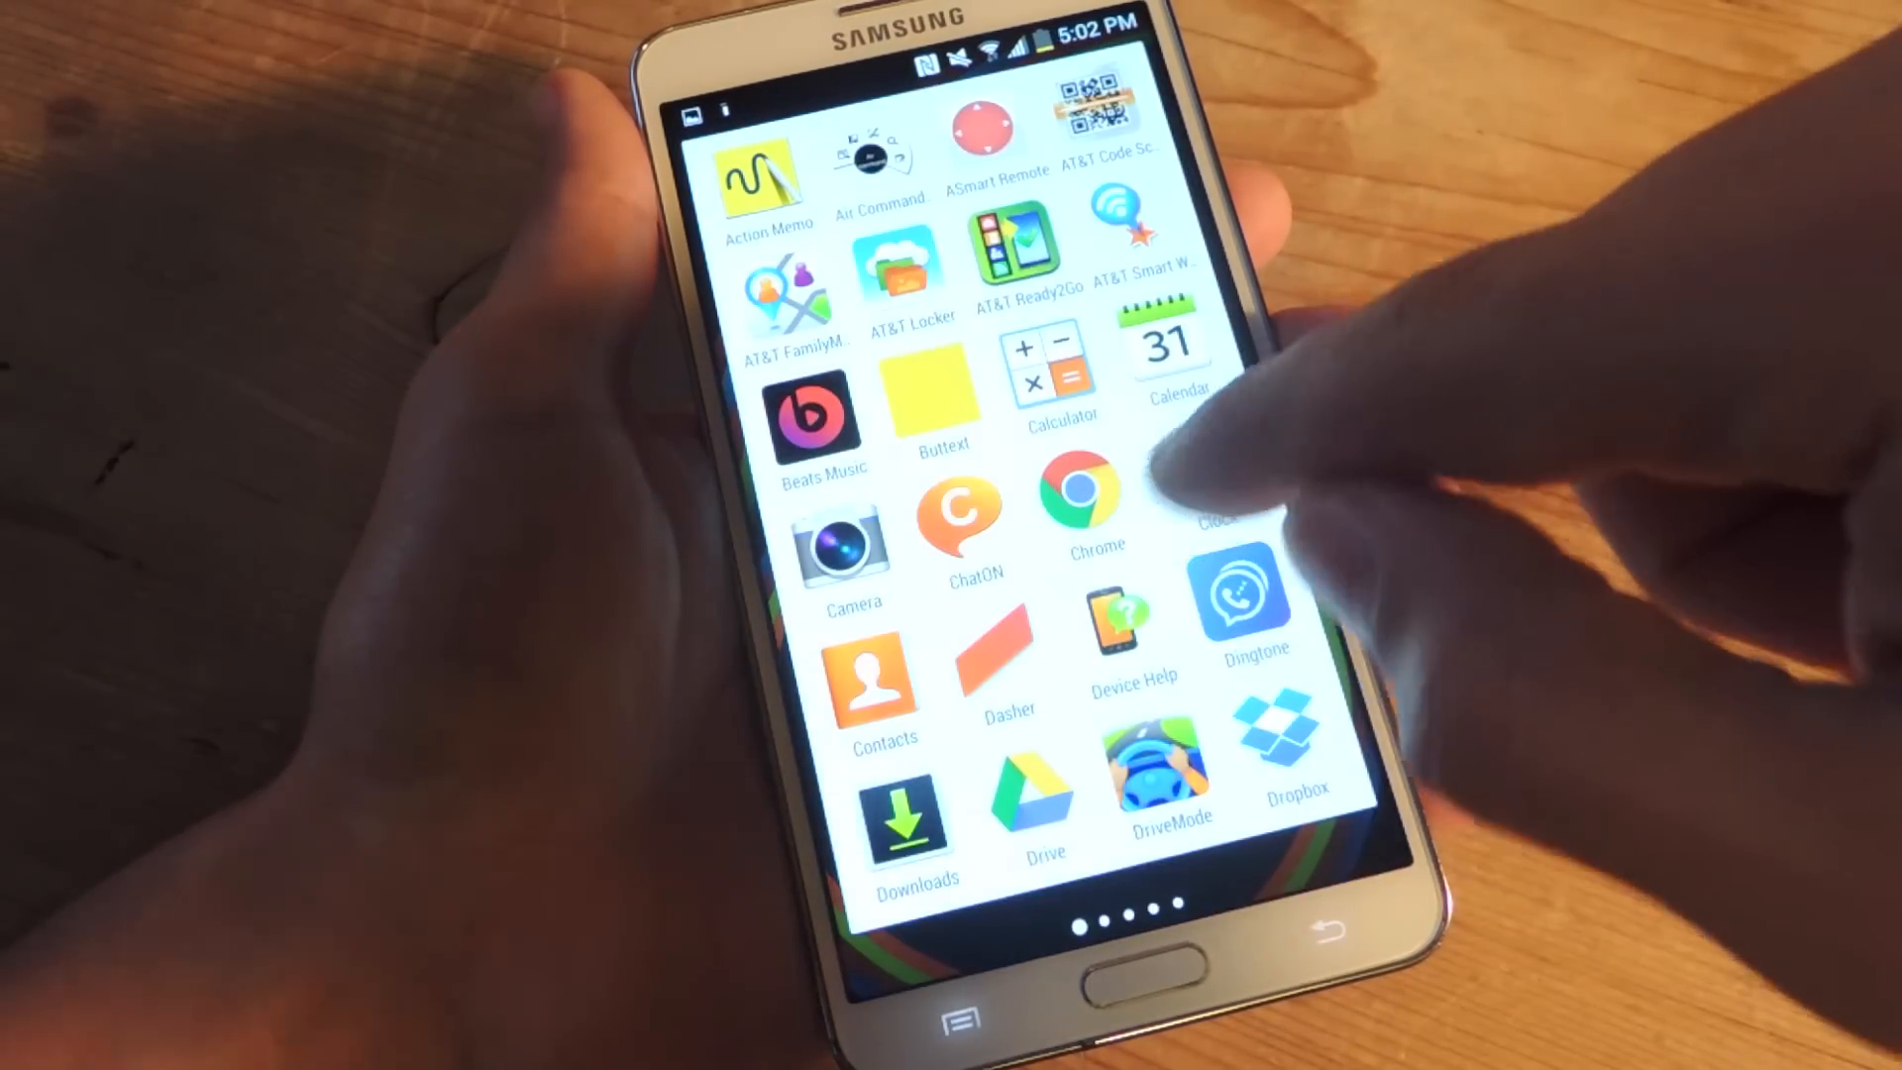
Reach the One-Handed Mode per-app settings from its notification in the shade.
{"action": "scroll", "scroll_direction": "left", "scroll_amount": 3}
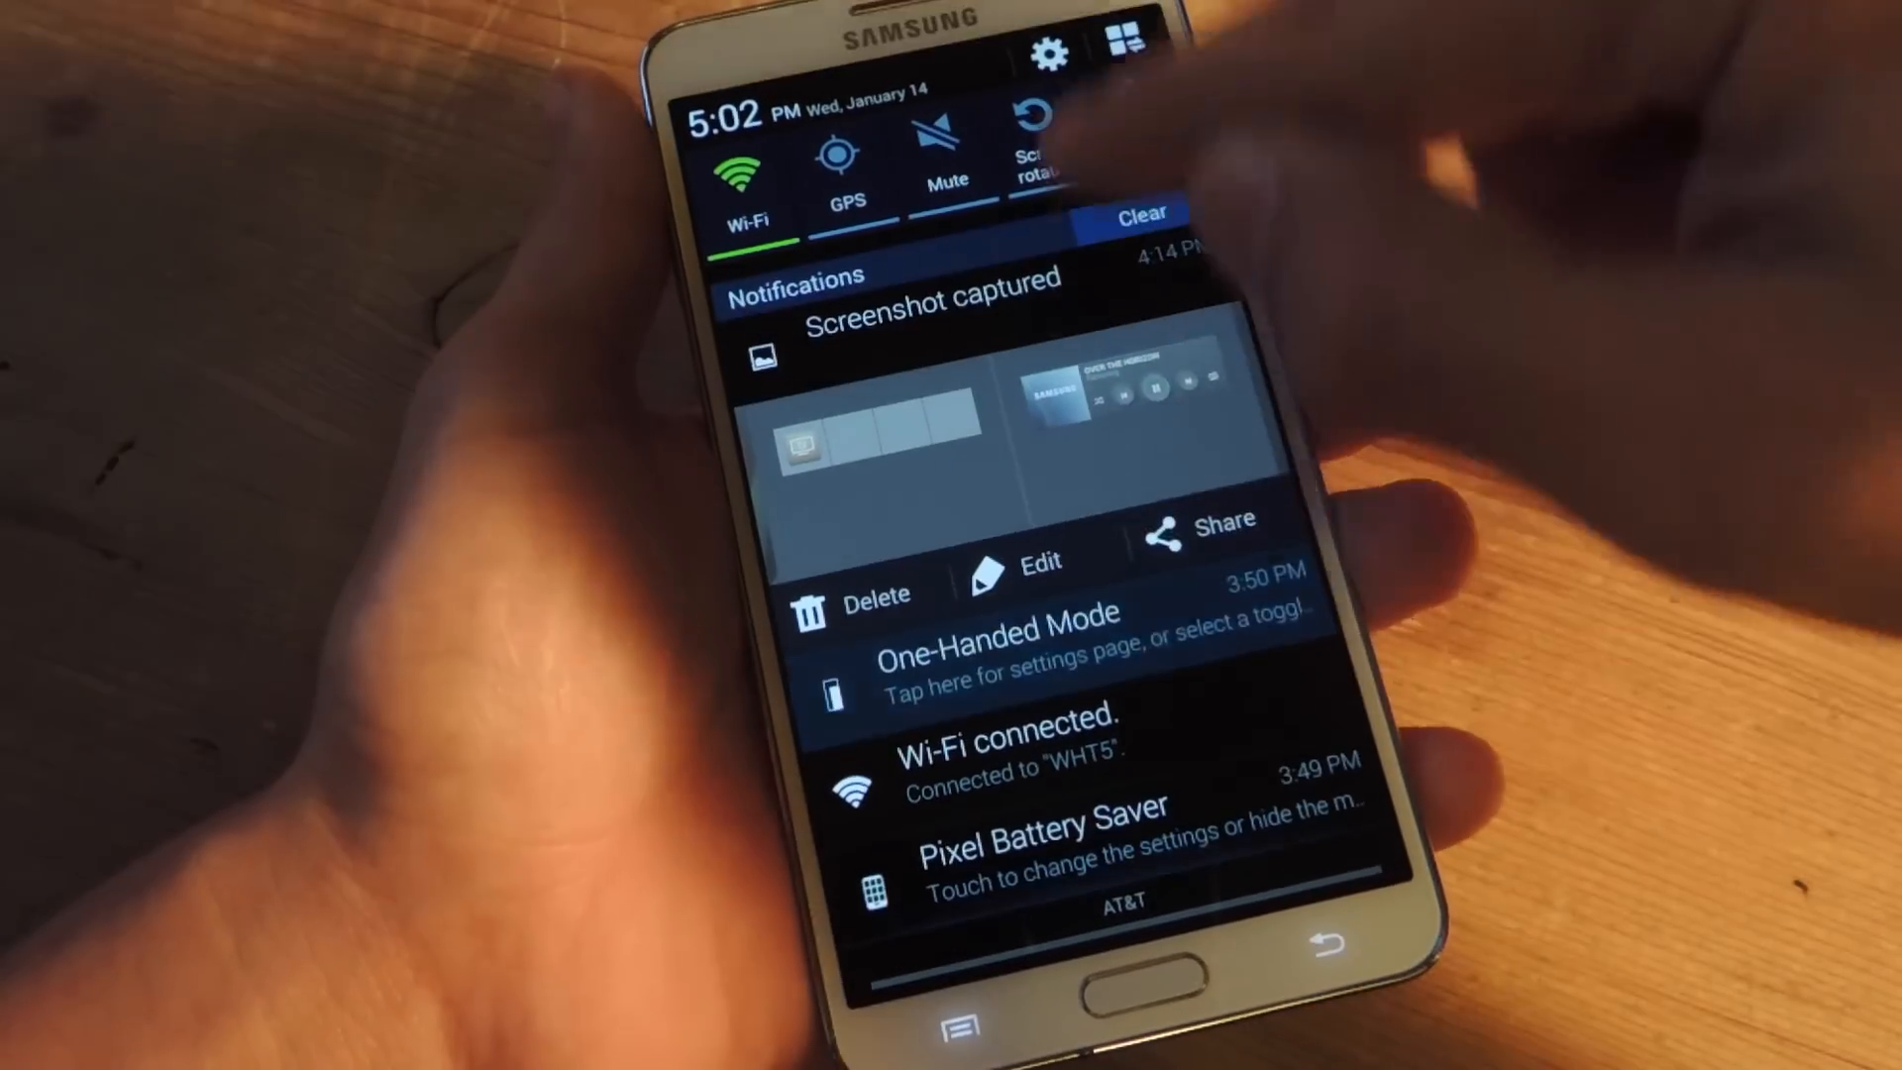
{"action": "left_click", "coordinate": [1030, 662]}
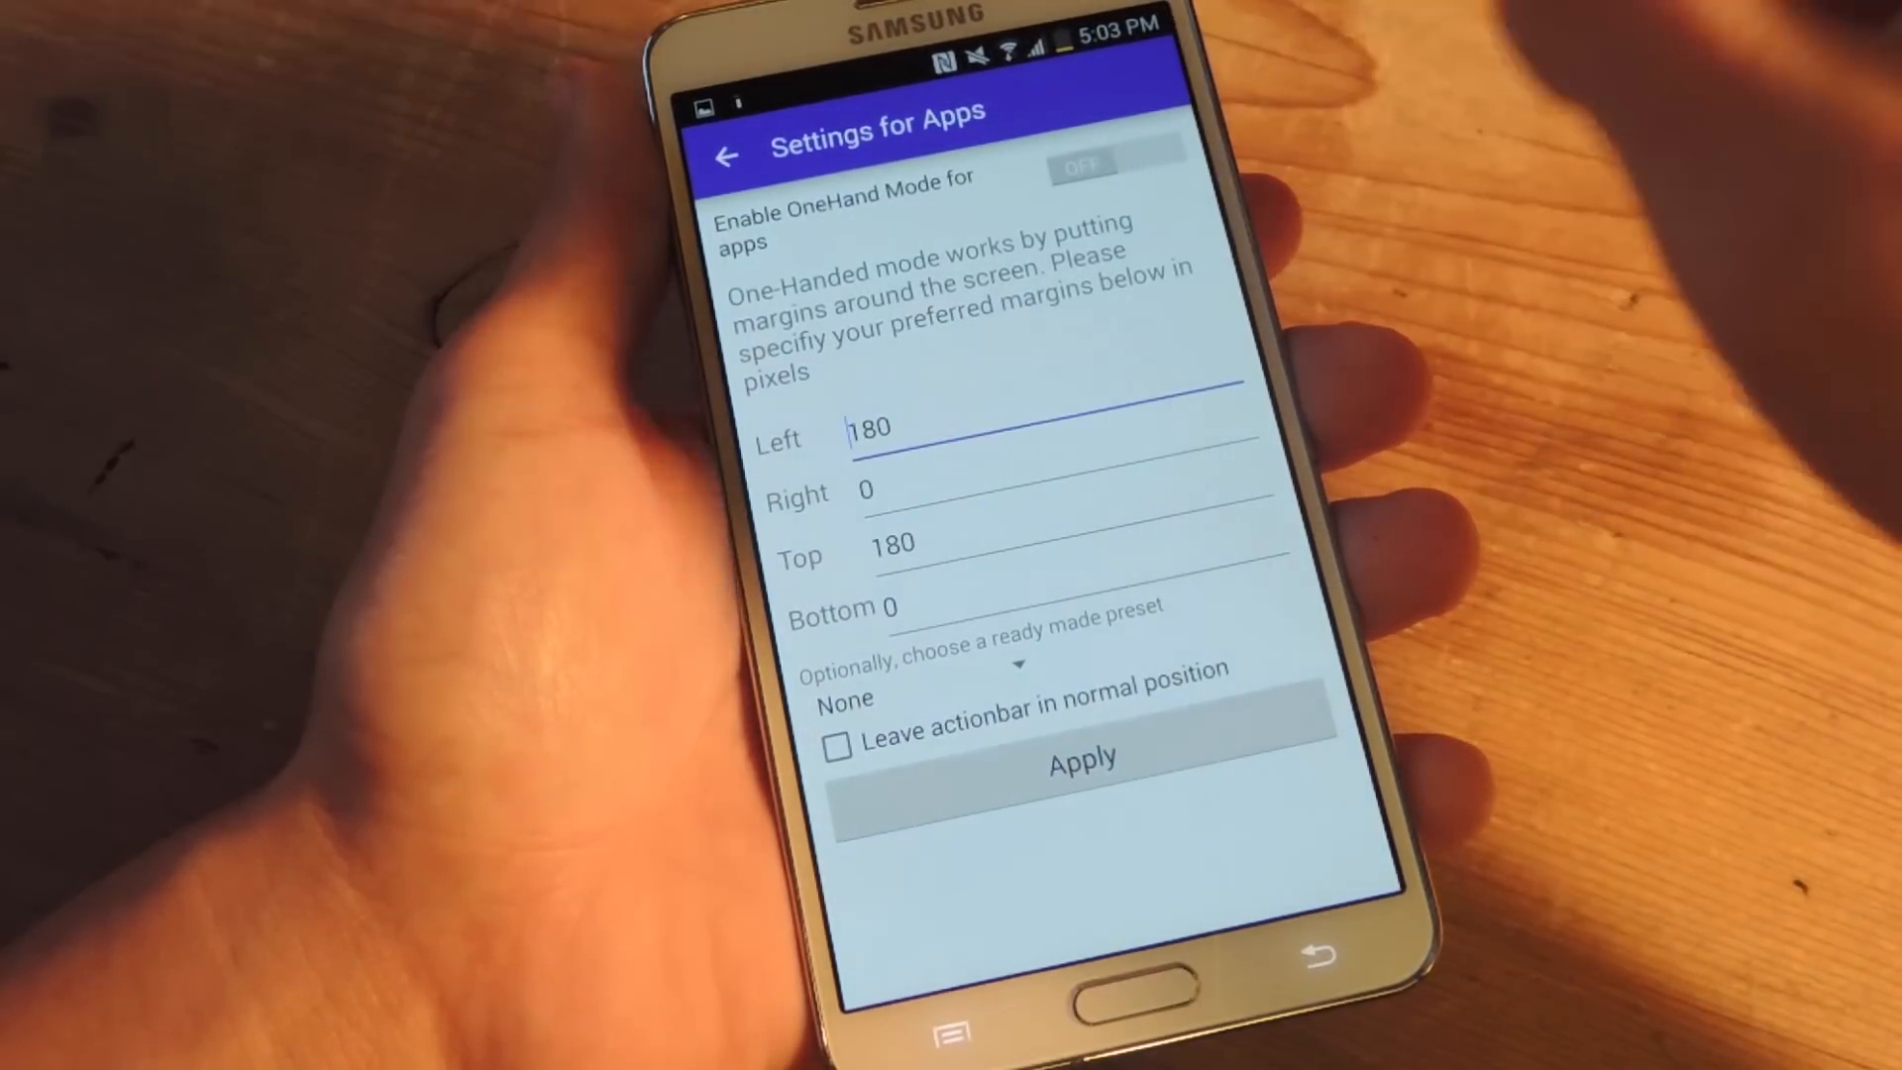
Switch OneHand Mode on for apps so the 180 left and top margins apply.
{"action": "left_click", "coordinate": [1109, 155]}
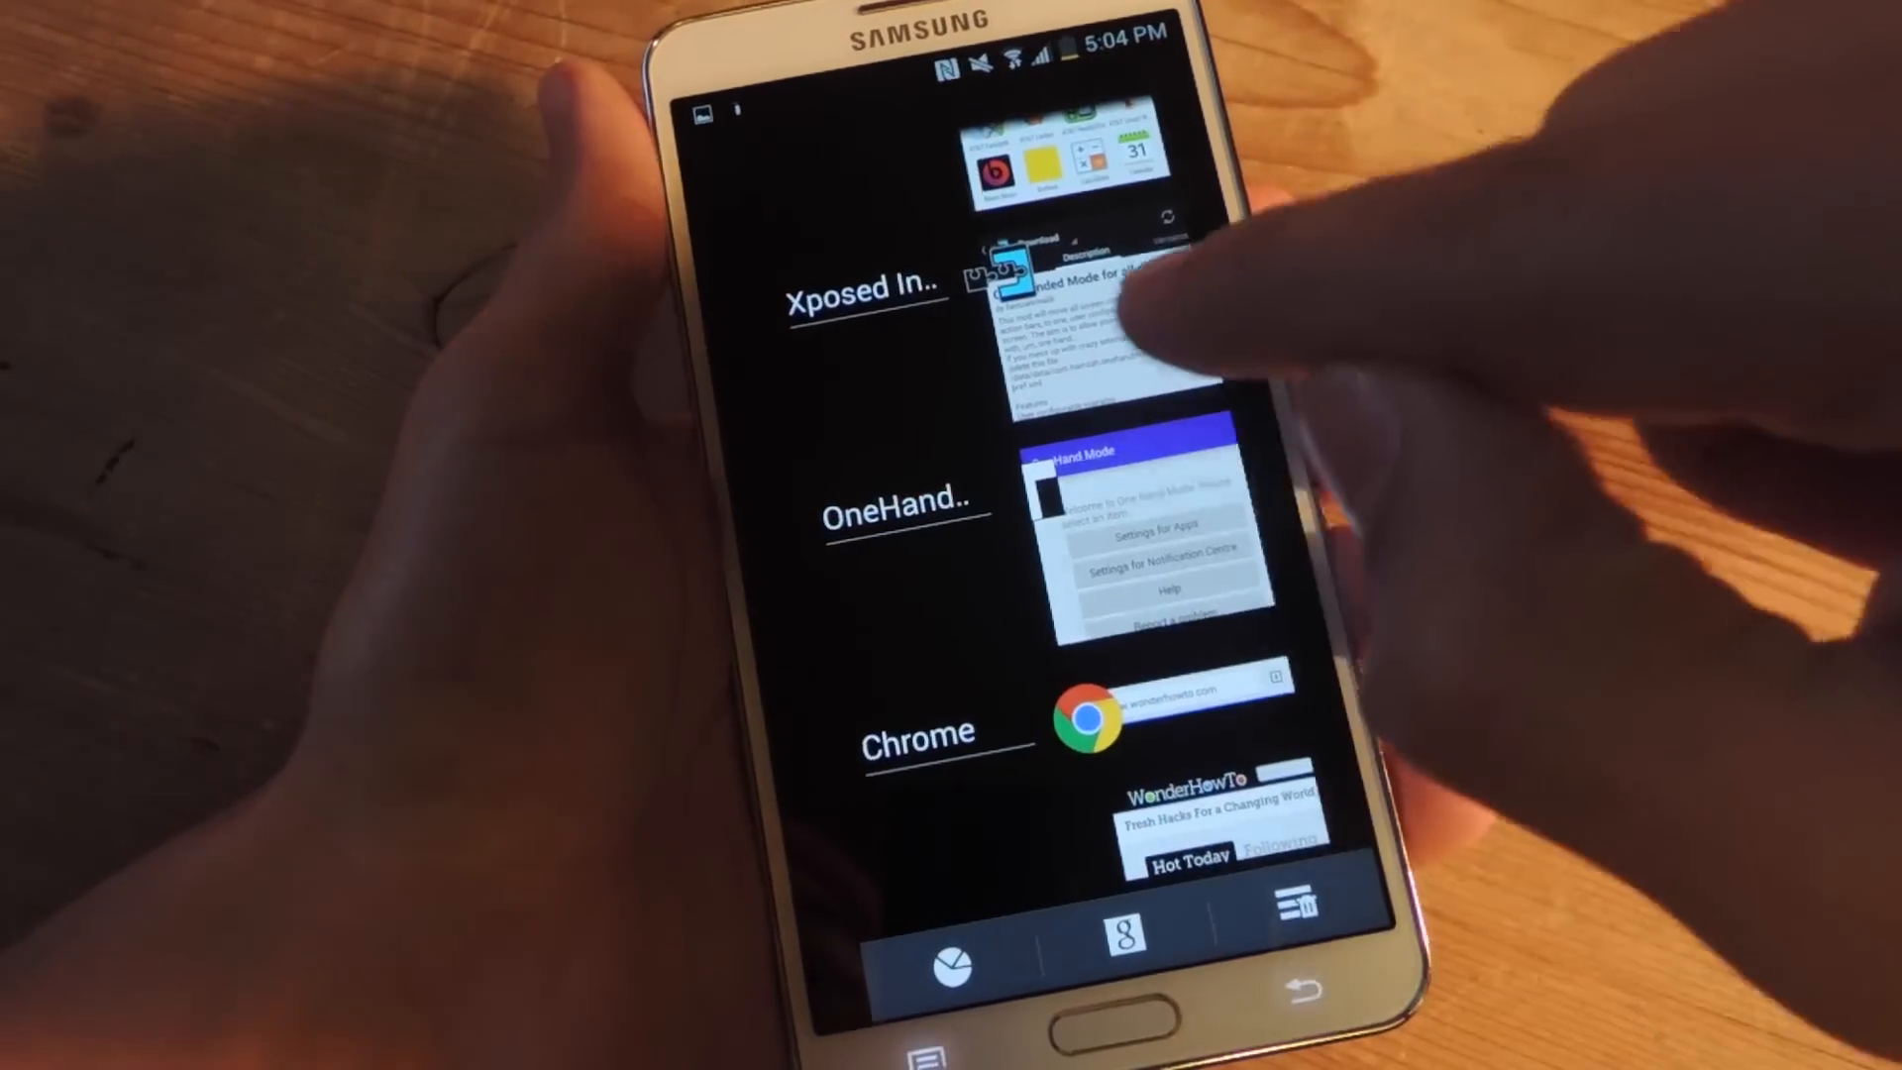
Bring OneHand Mode back to the foreground from the recent apps list.
{"action": "left_click", "coordinate": [1163, 545]}
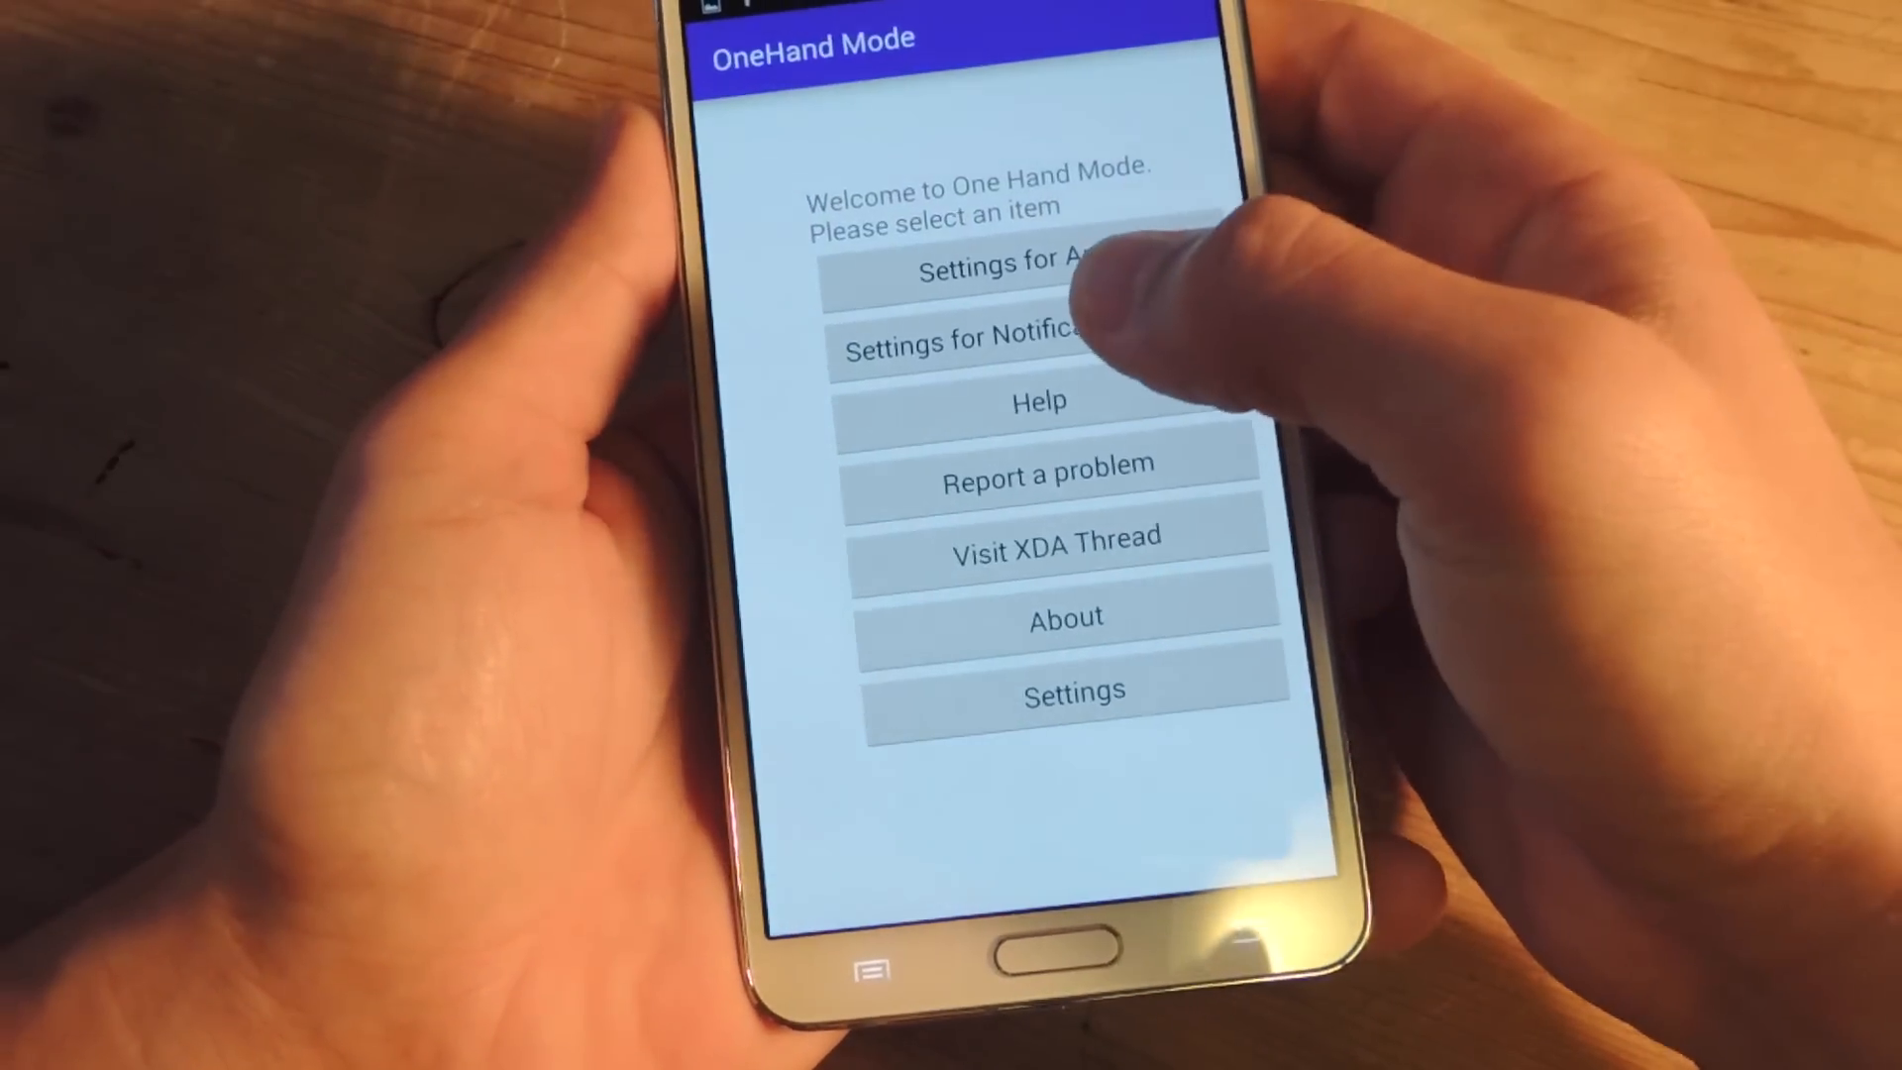
{"action": "left_click", "coordinate": [966, 336]}
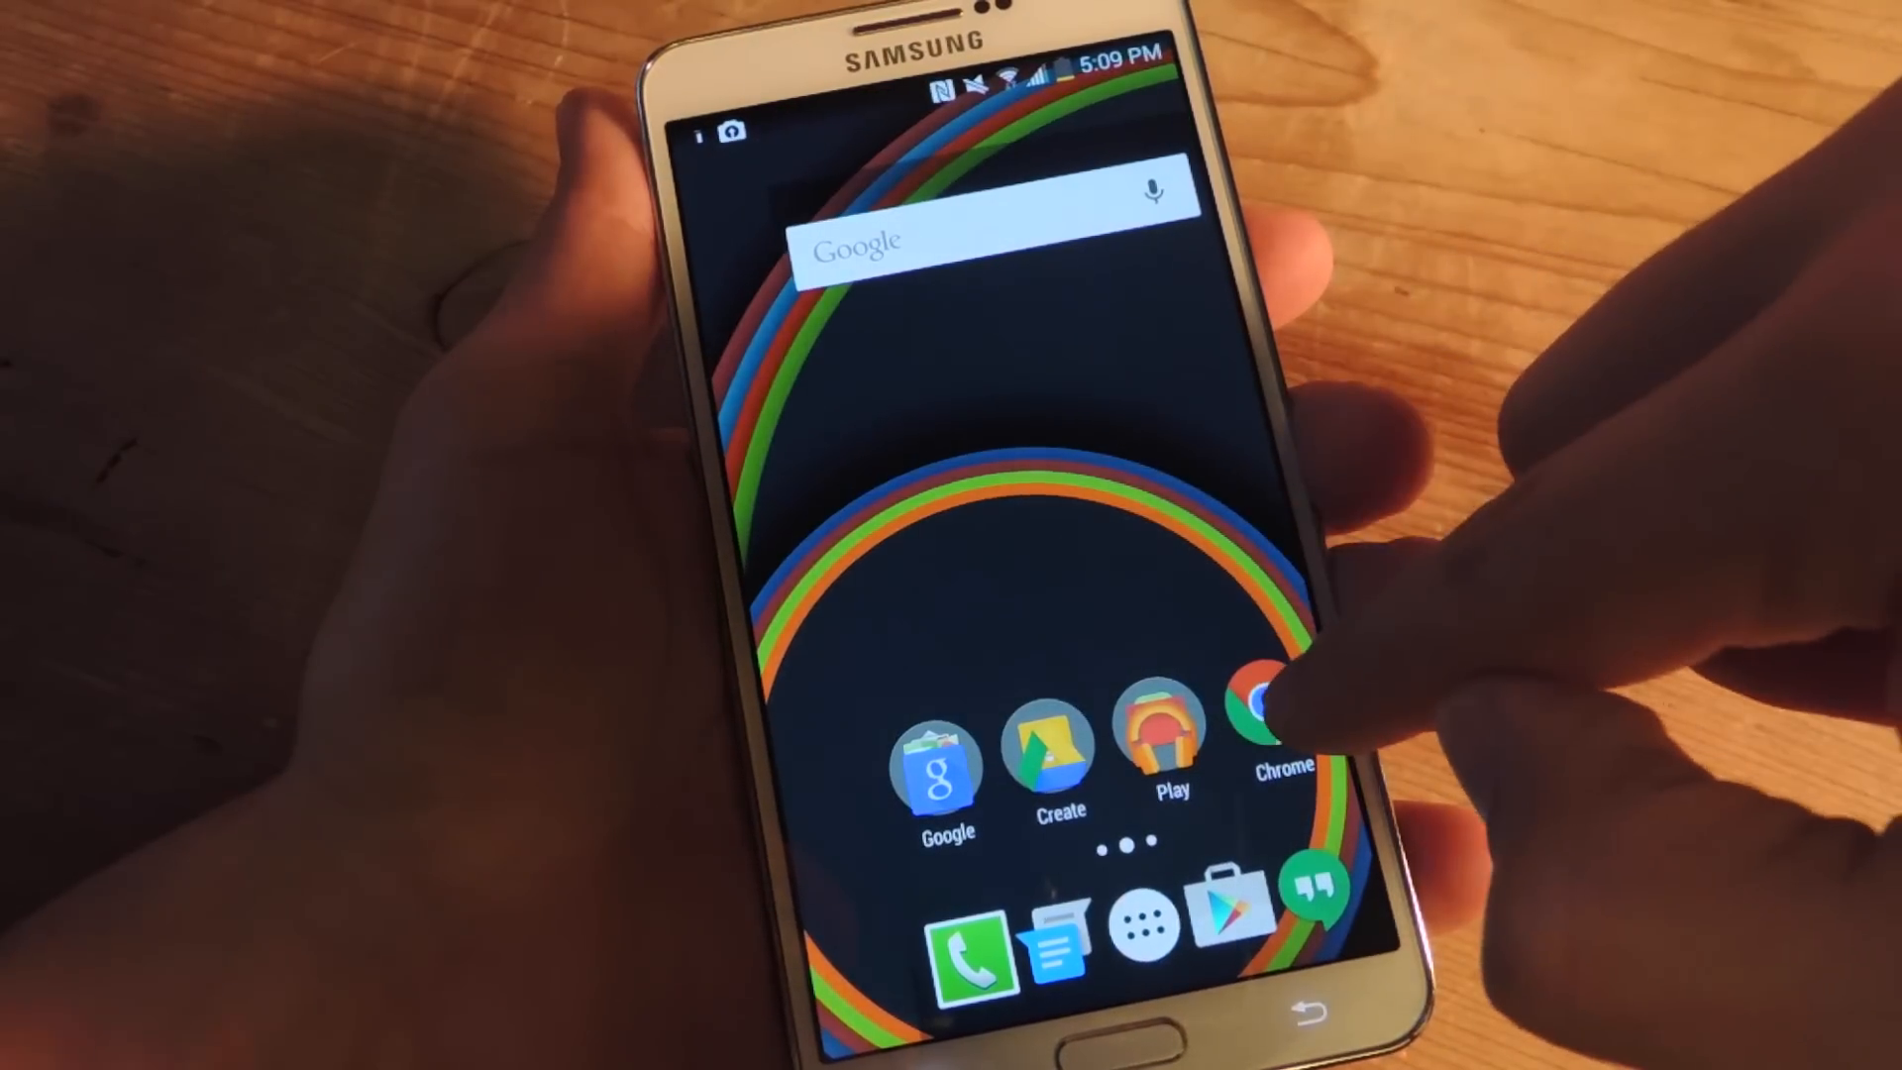
Launch Chrome on the WonderHowTo page and scroll its shrunken one-handed layout.
{"action": "left_click", "coordinate": [1270, 716]}
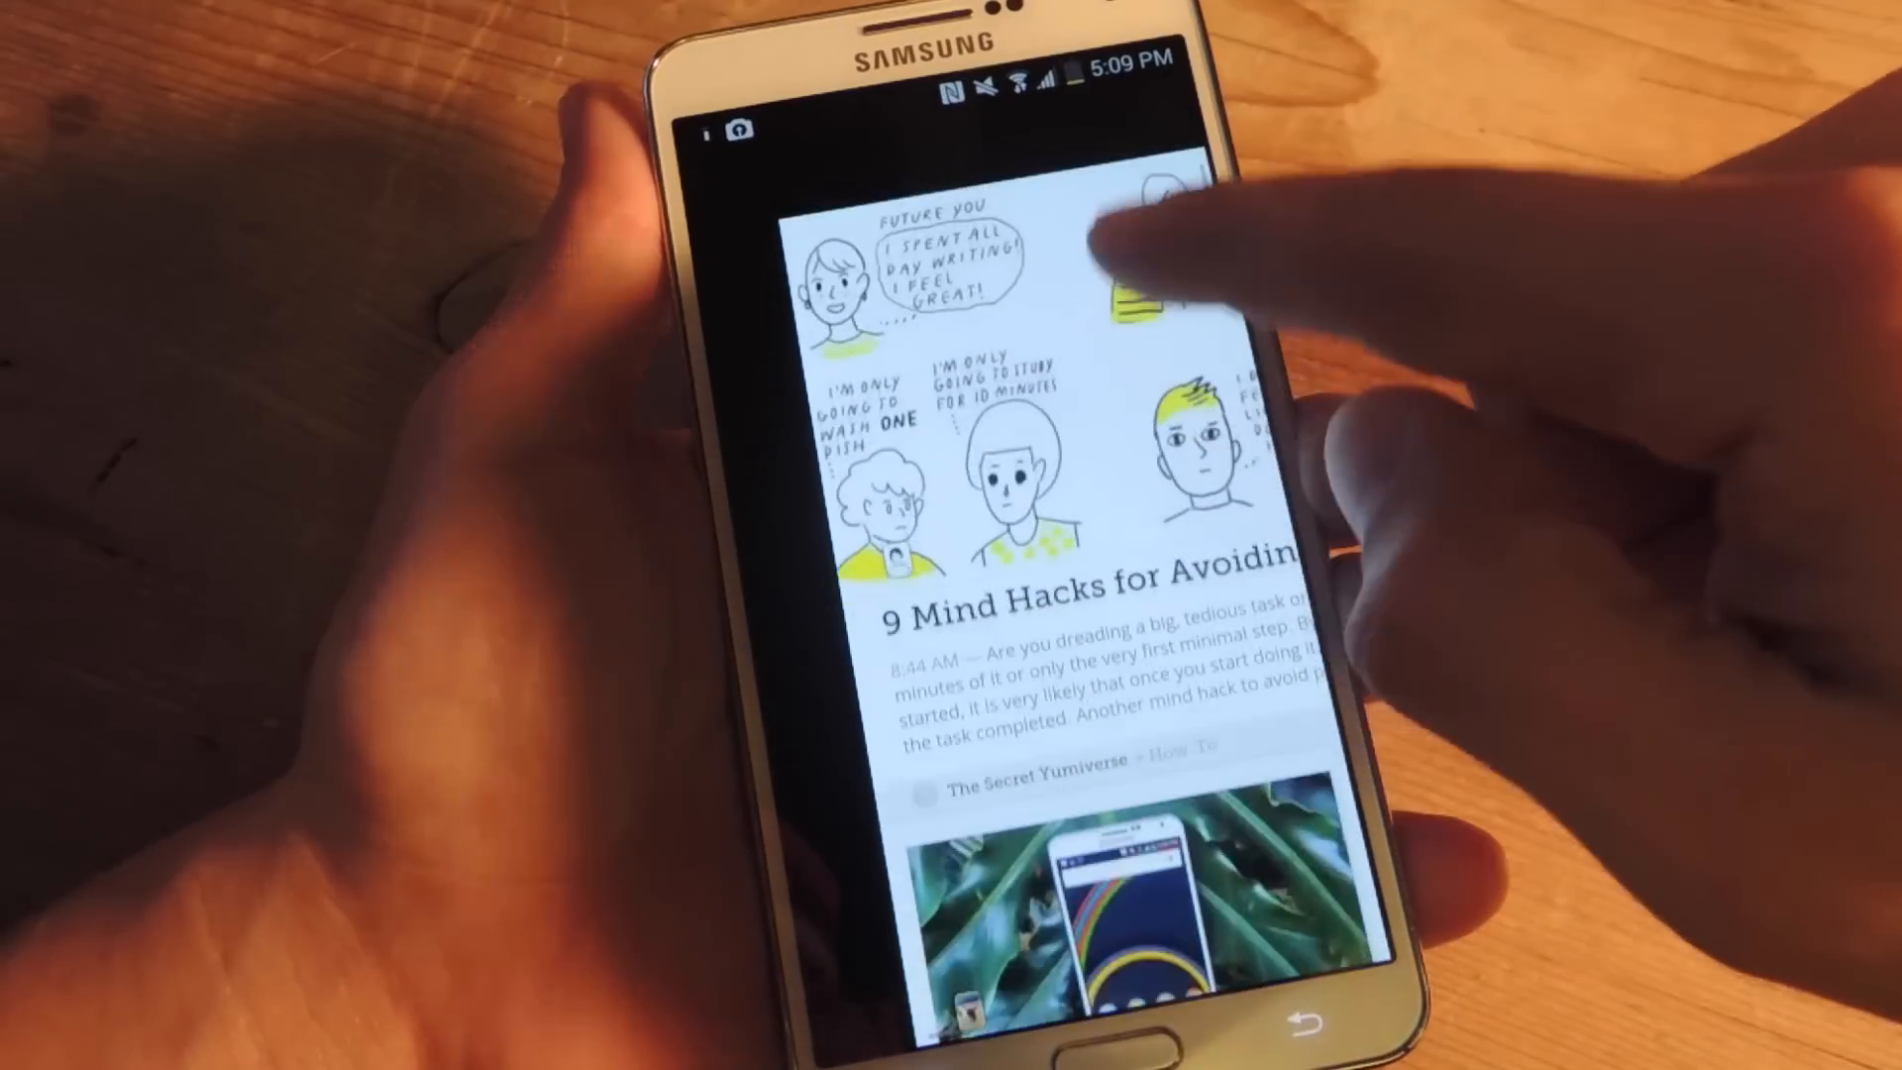
{"action": "scroll", "scroll_direction": "down", "scroll_amount": 3}
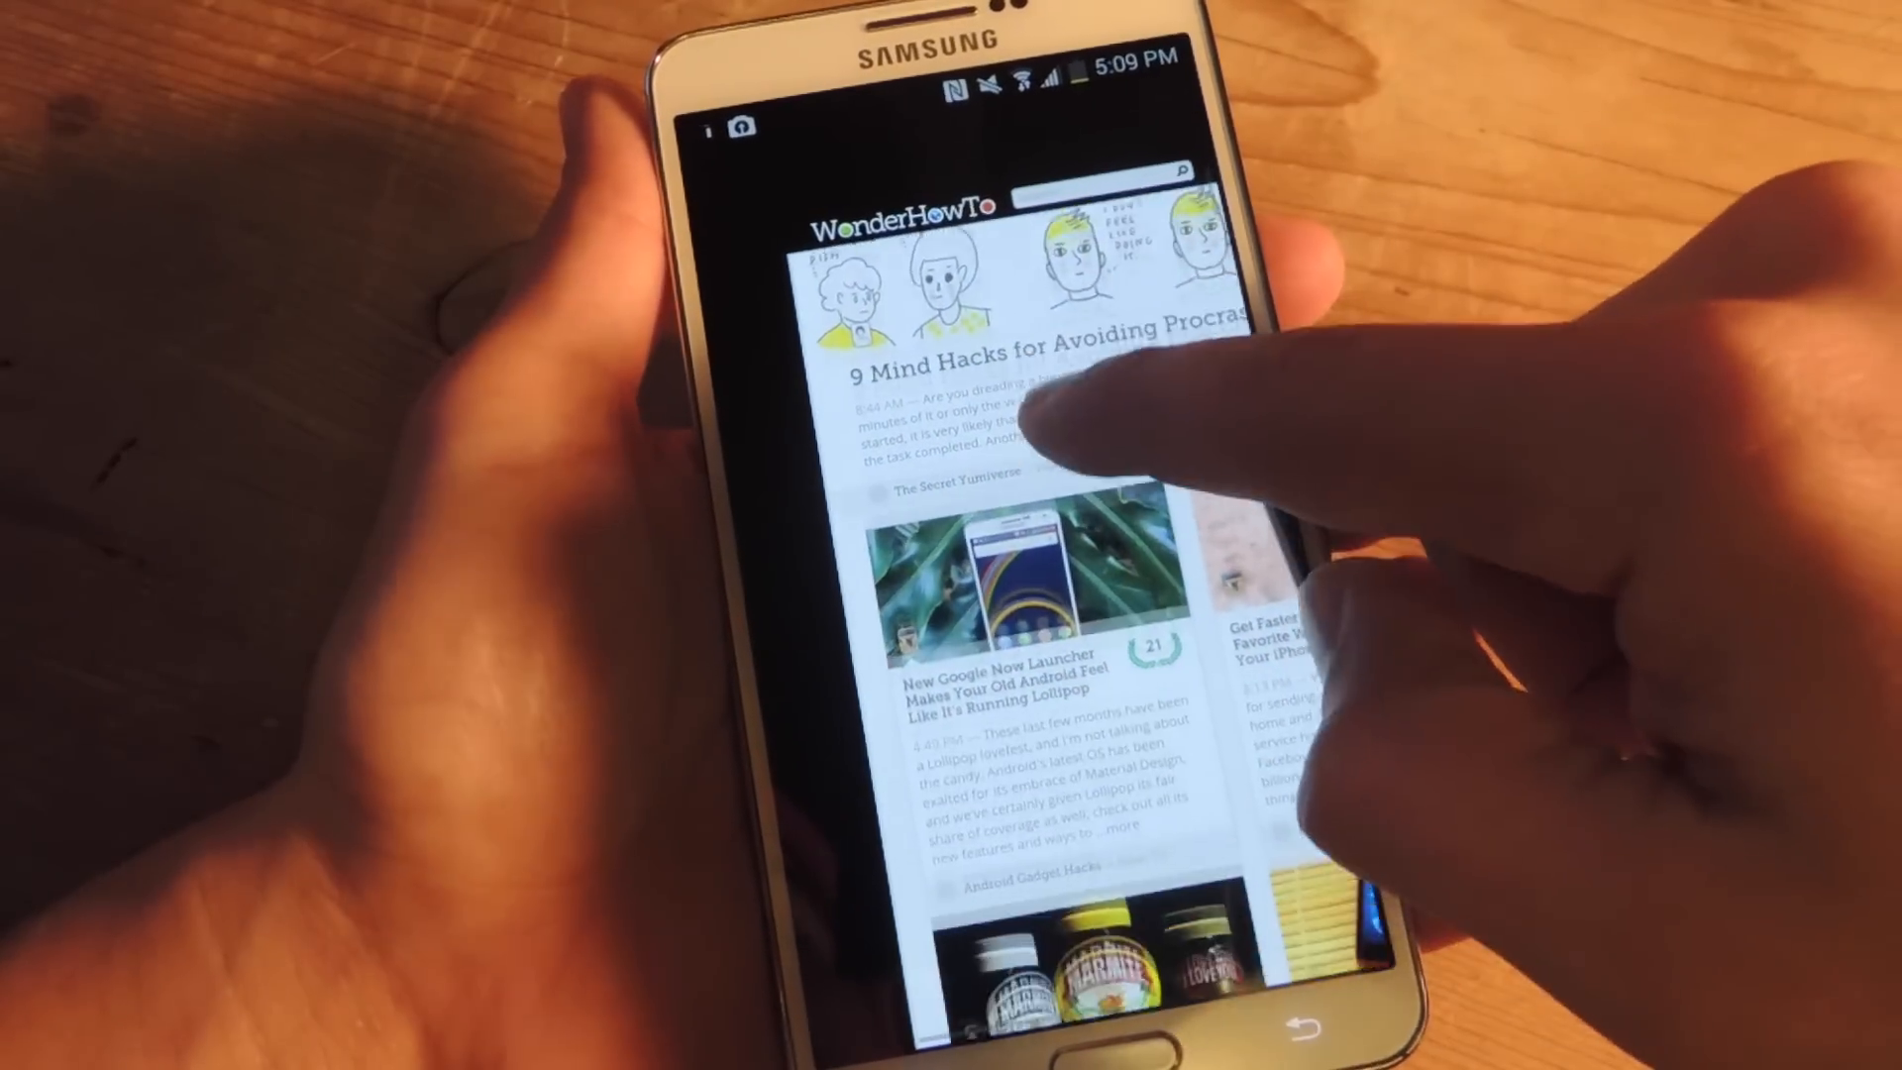